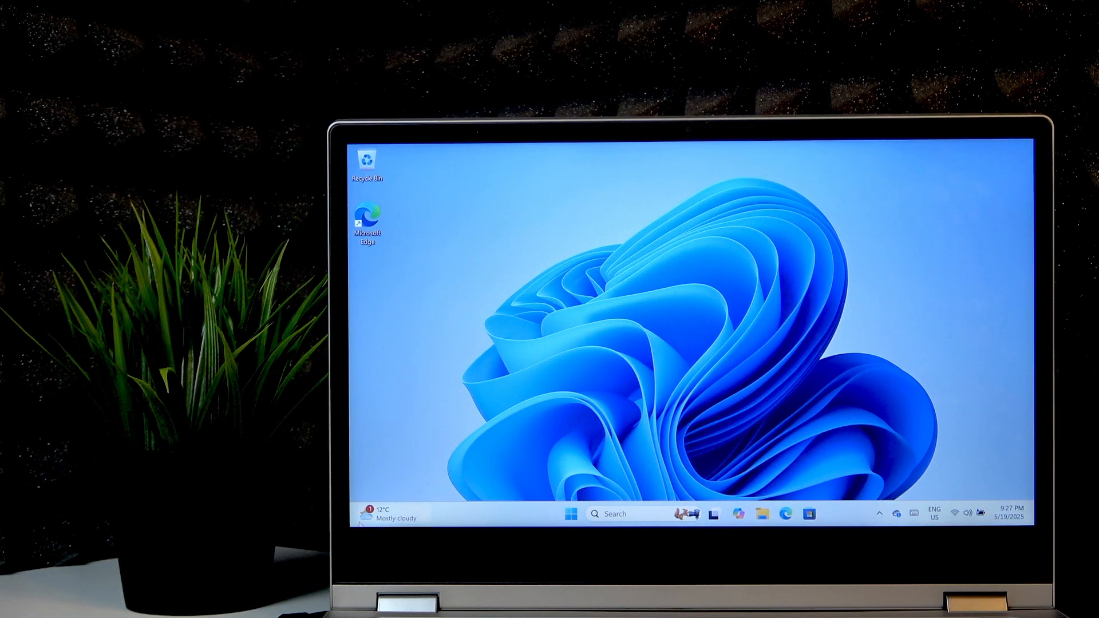
Search the Start menu for 'device manager' to open Device Manager
{"action": "left_click", "coordinate": [568, 514]}
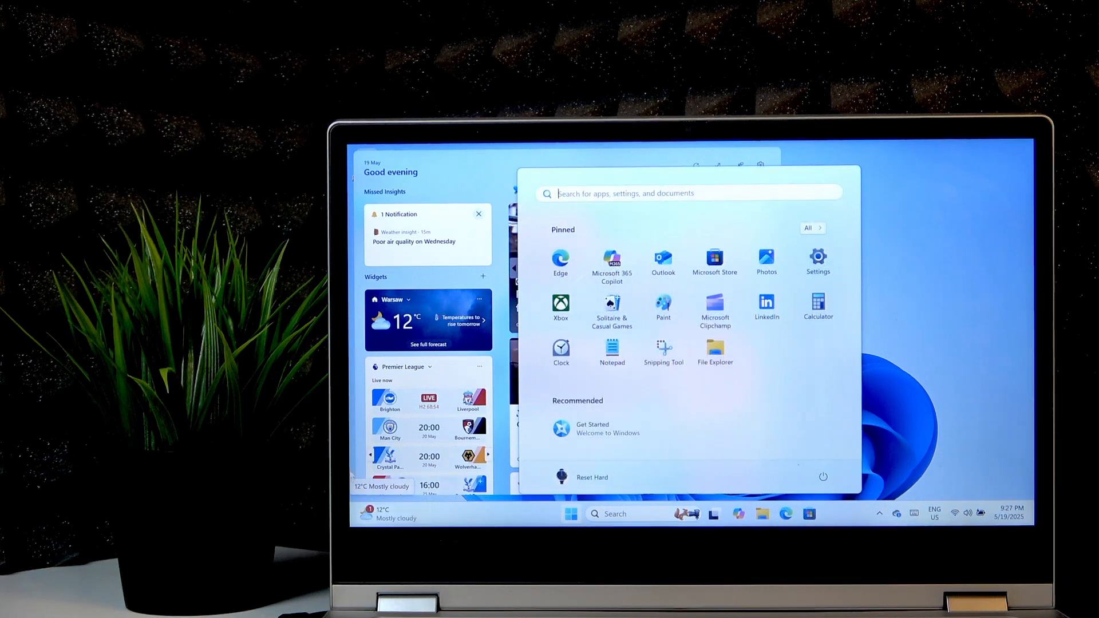
{"action": "left_click", "coordinate": [571, 514]}
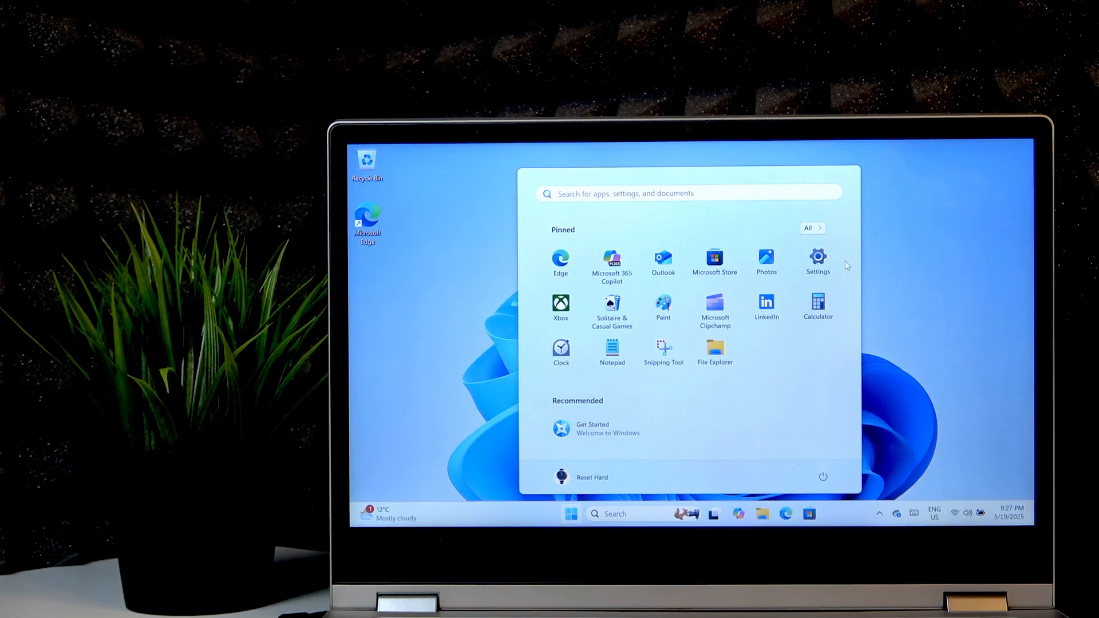
{"action": "type", "text": "devci"}
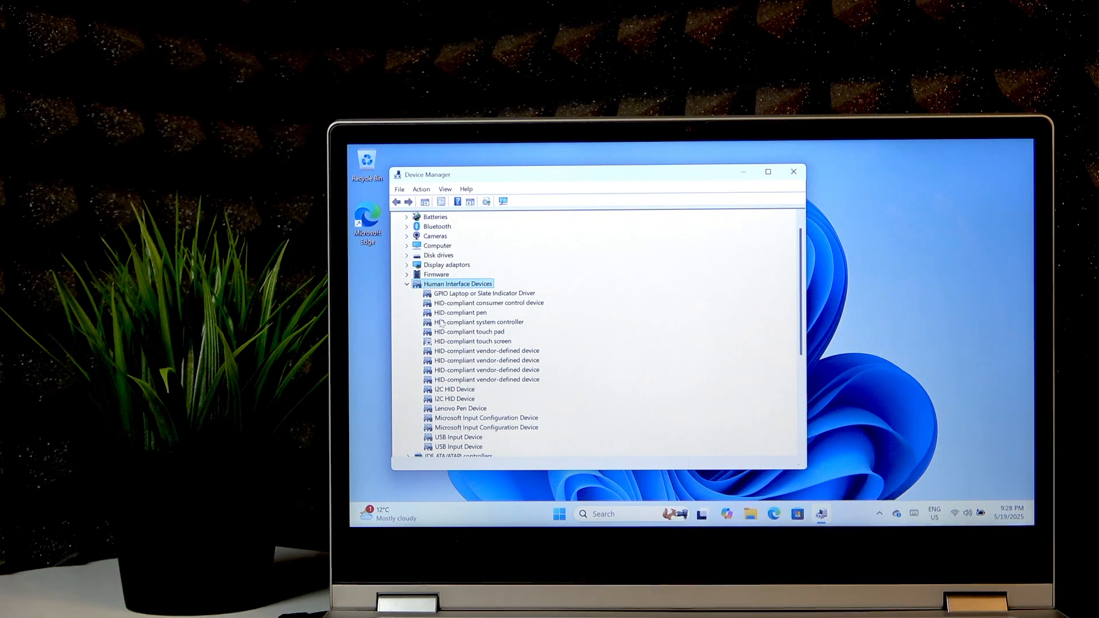
Enable the HID-compliant touch screen from its right-click menu
{"action": "left_click", "coordinate": [473, 341]}
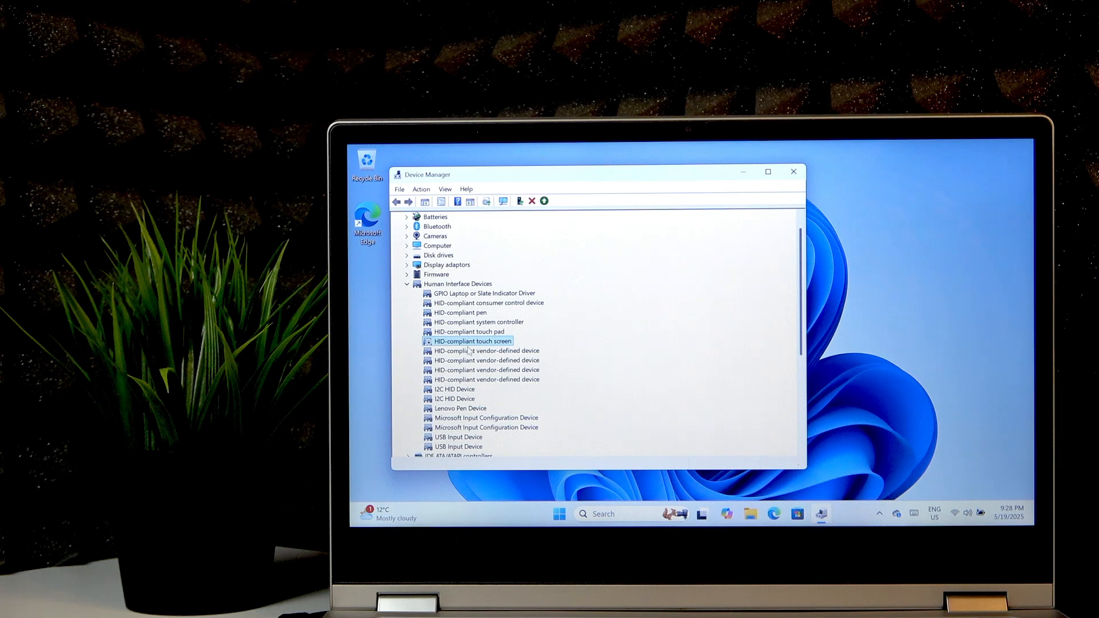
{"action": "right_click", "coordinate": [473, 340]}
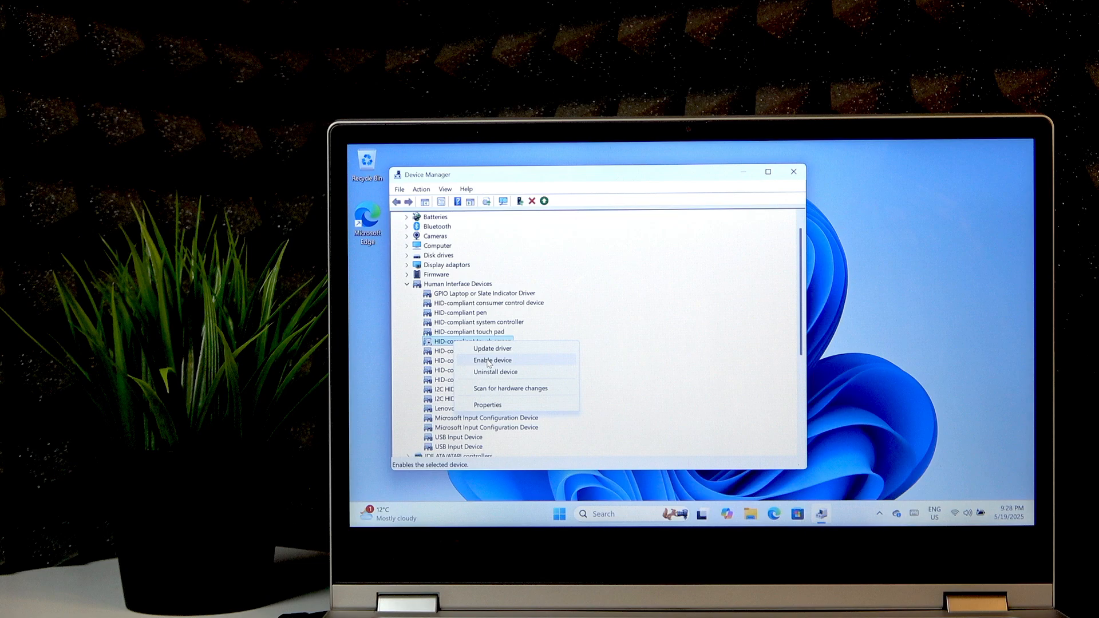
{"action": "mouse_move", "coordinate": [502, 367]}
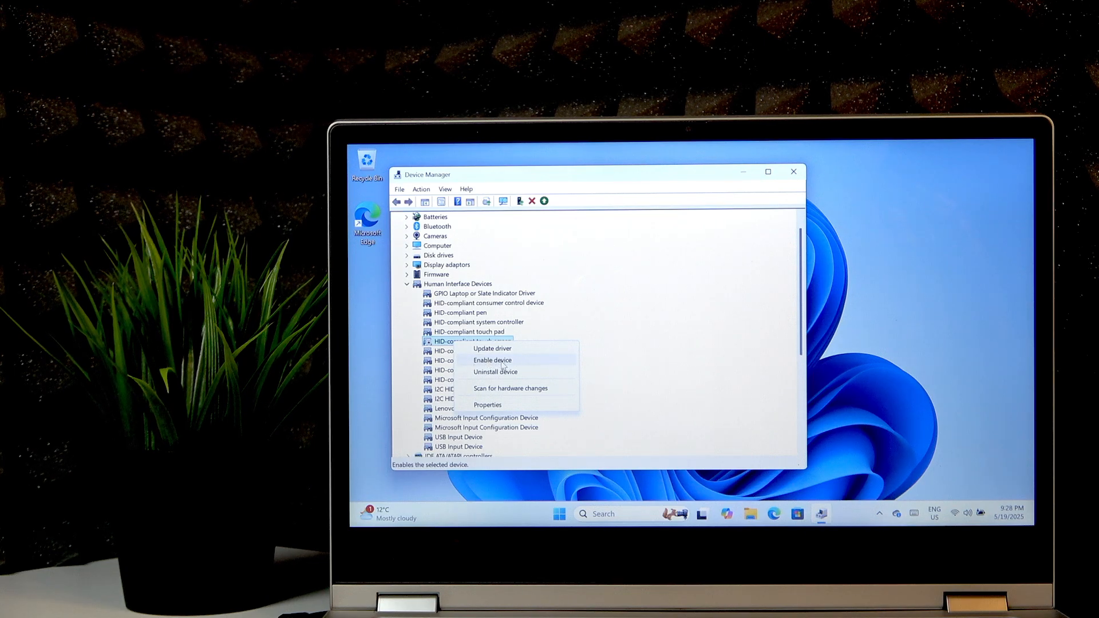
{"action": "left_click", "coordinate": [492, 360]}
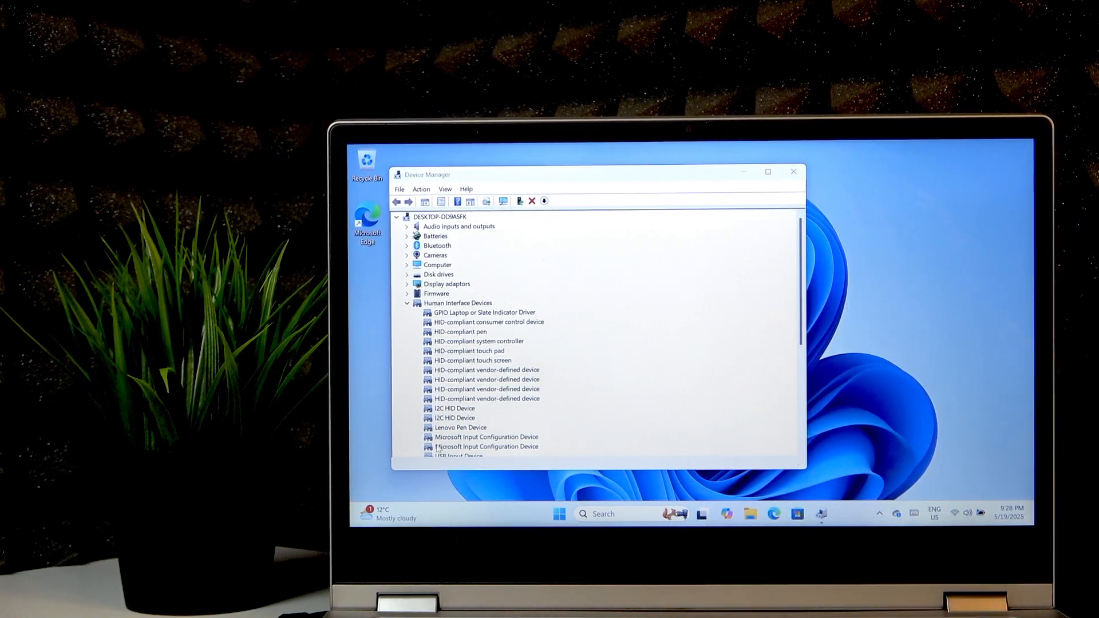
Open the HID-compliant touch screen's Properties and view its Driver tab
{"action": "left_click", "coordinate": [468, 350]}
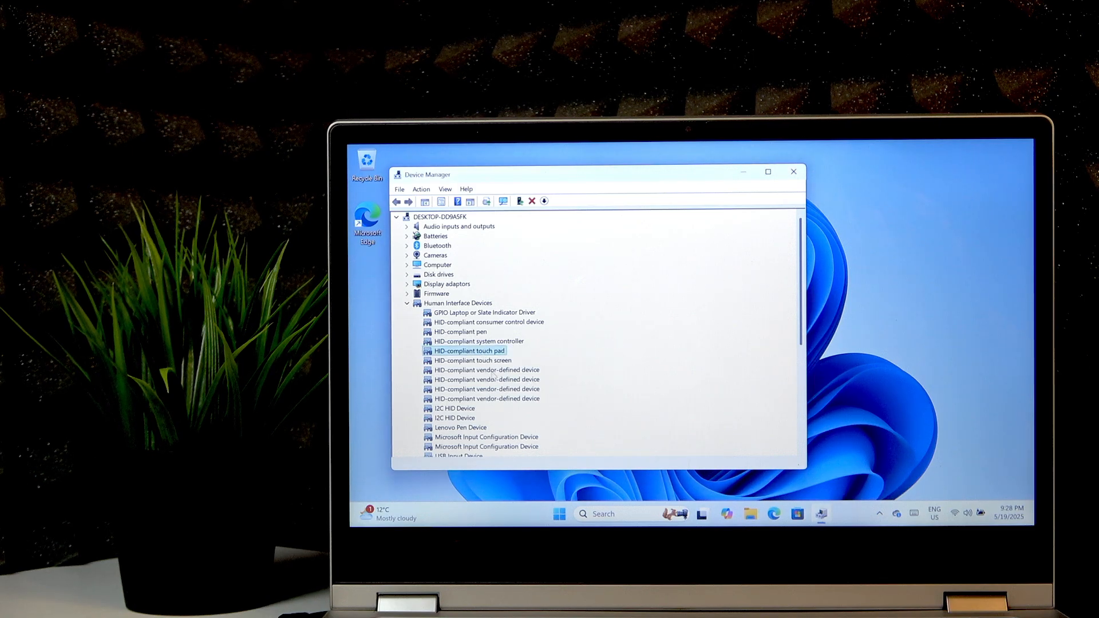
{"action": "right_click", "coordinate": [472, 360]}
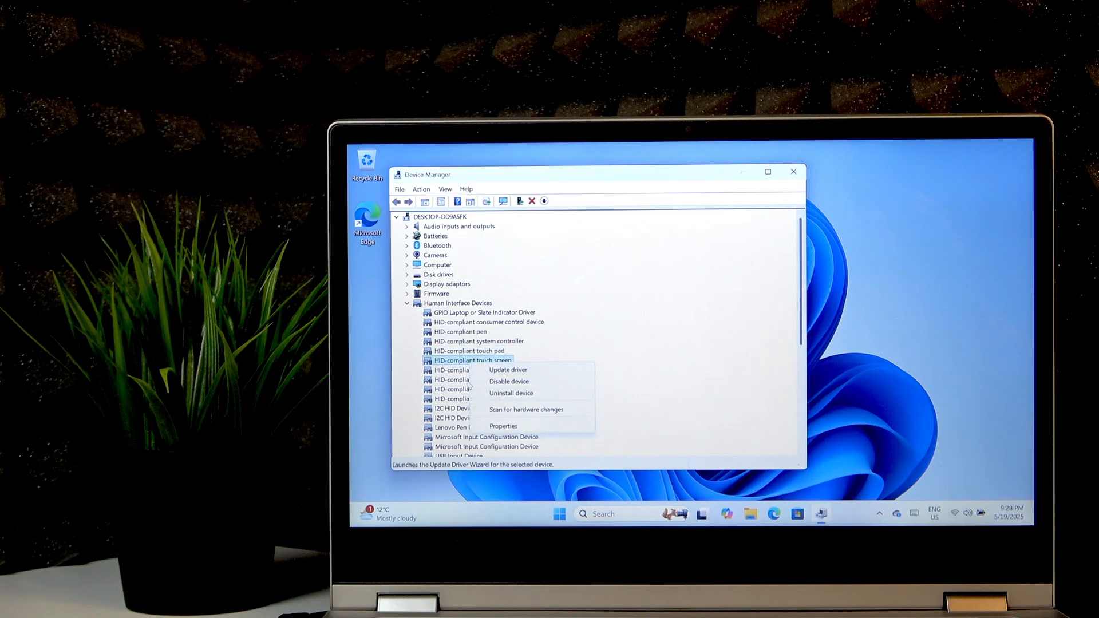
{"action": "mouse_move", "coordinate": [508, 381]}
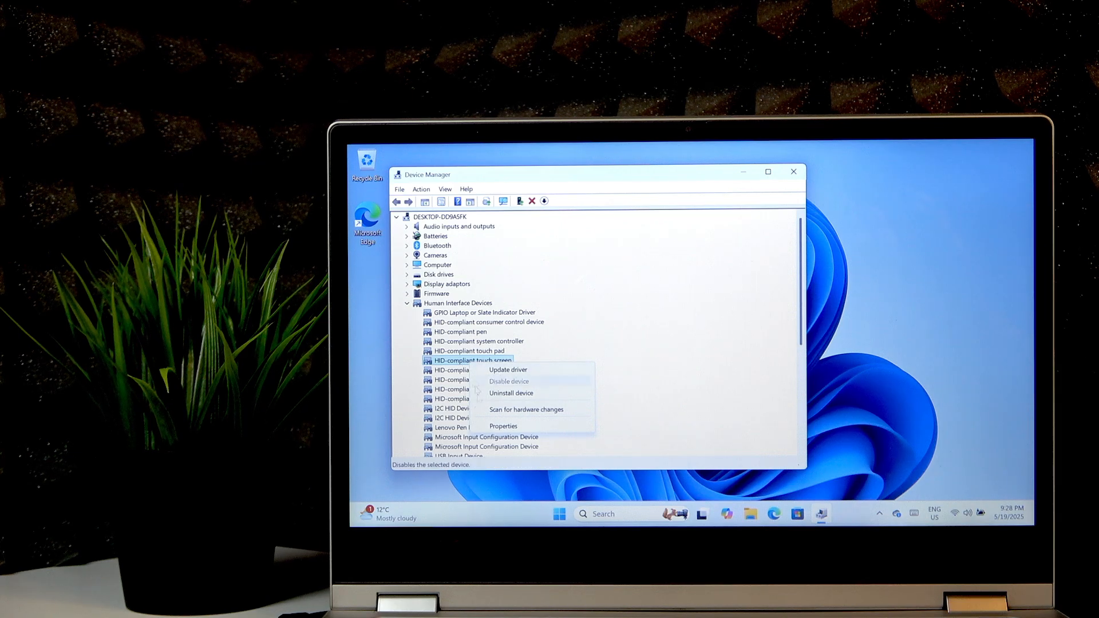
{"action": "left_click", "coordinate": [503, 425]}
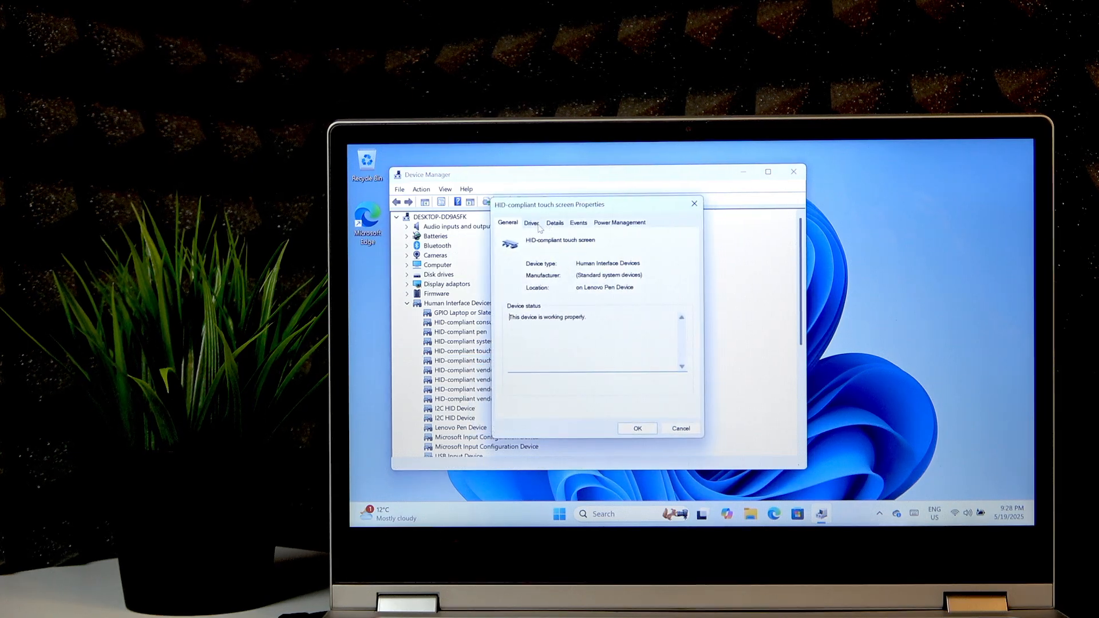
{"action": "left_click", "coordinate": [531, 222]}
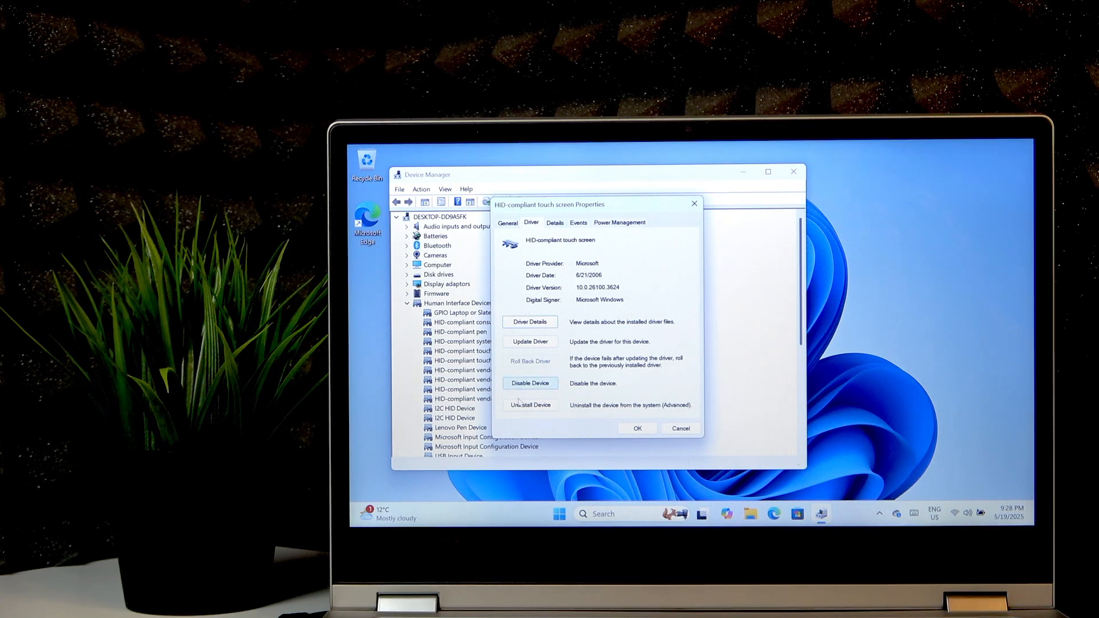
{"action": "mouse_move", "coordinate": [531, 405]}
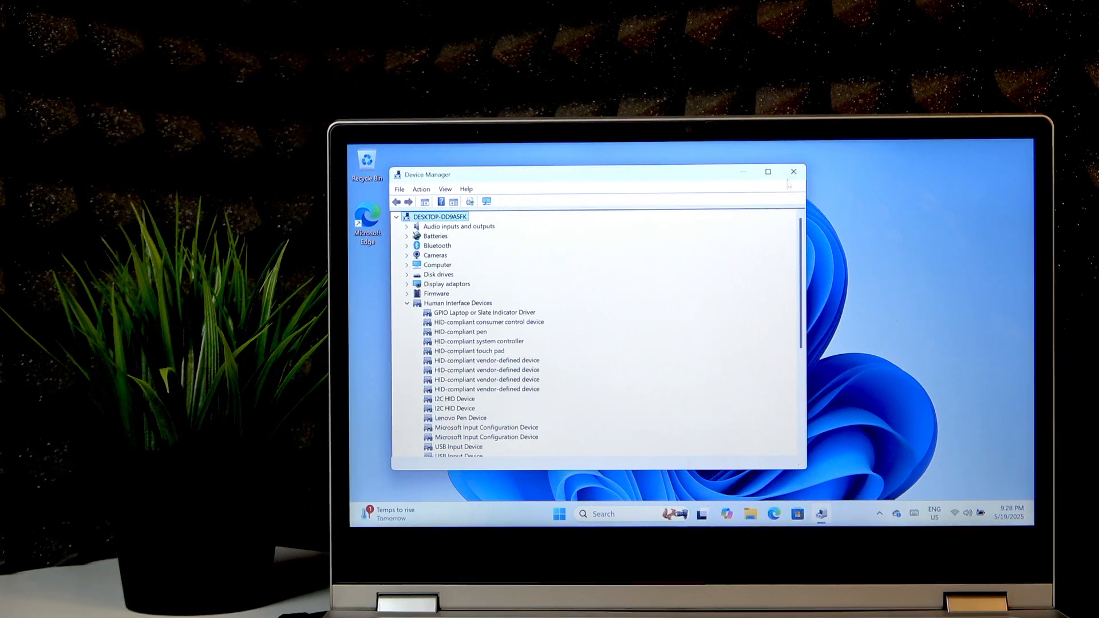
Restart the PC from the Start menu power options
{"action": "left_click", "coordinate": [559, 514]}
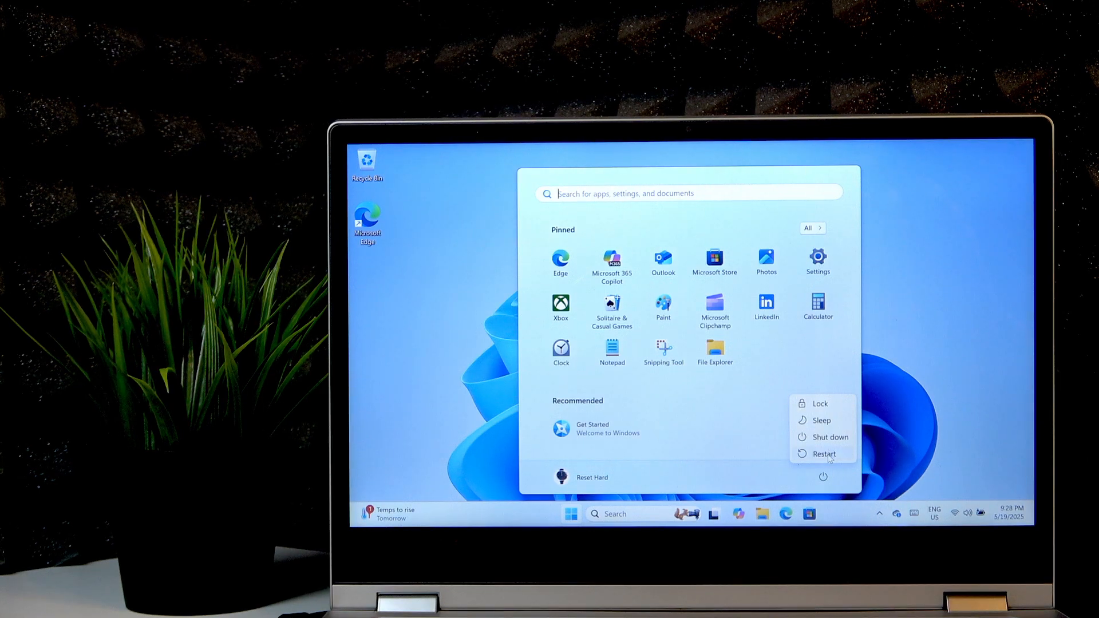
{"action": "left_click", "coordinate": [818, 403]}
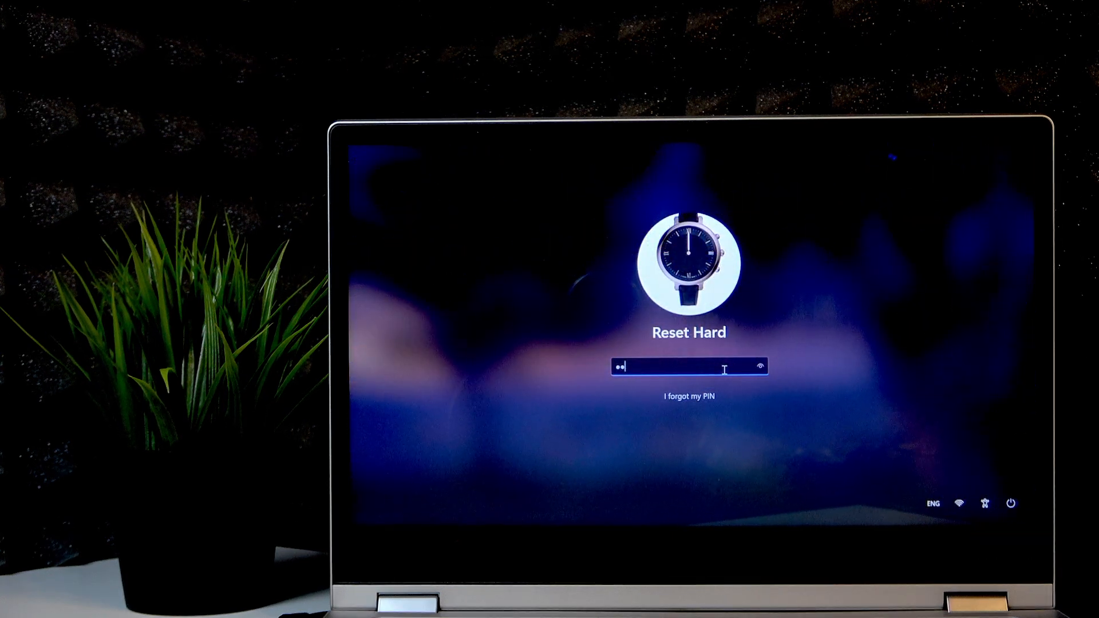
Submit the PIN on the lock screen to sign in
{"action": "key", "text": "Enter"}
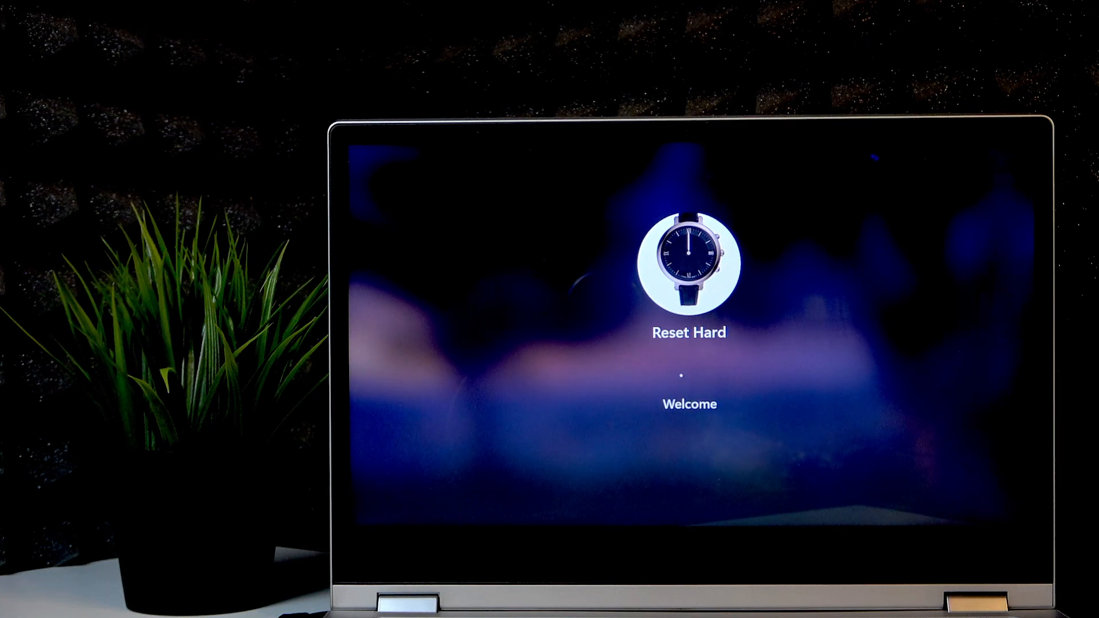